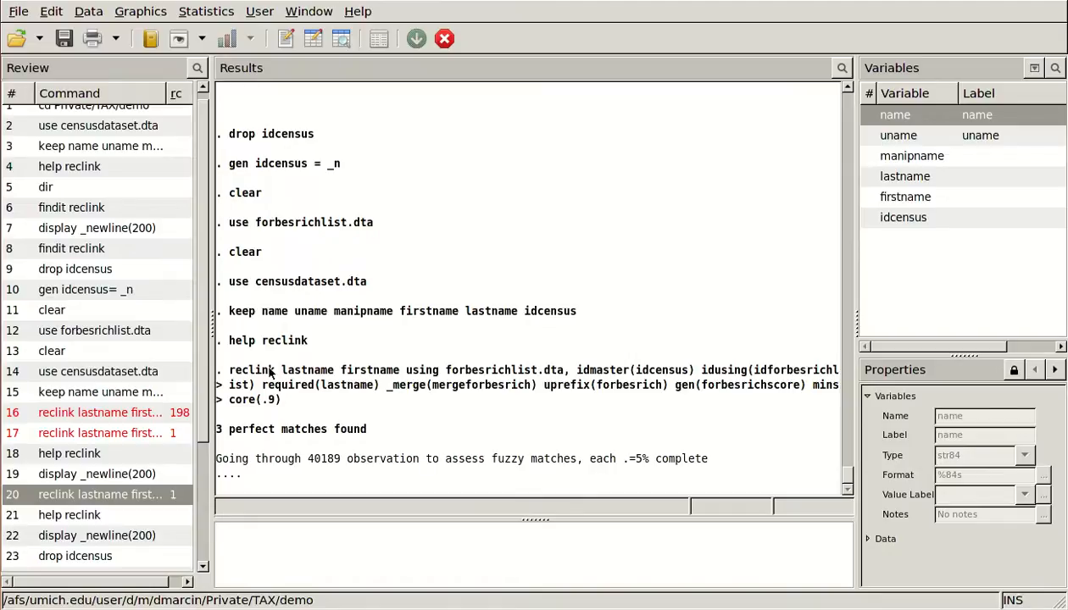
# - View the merged census data in the Data Browser, 40,192 observations with the new Forbes match fields
pyautogui.doubleClick(308, 369)
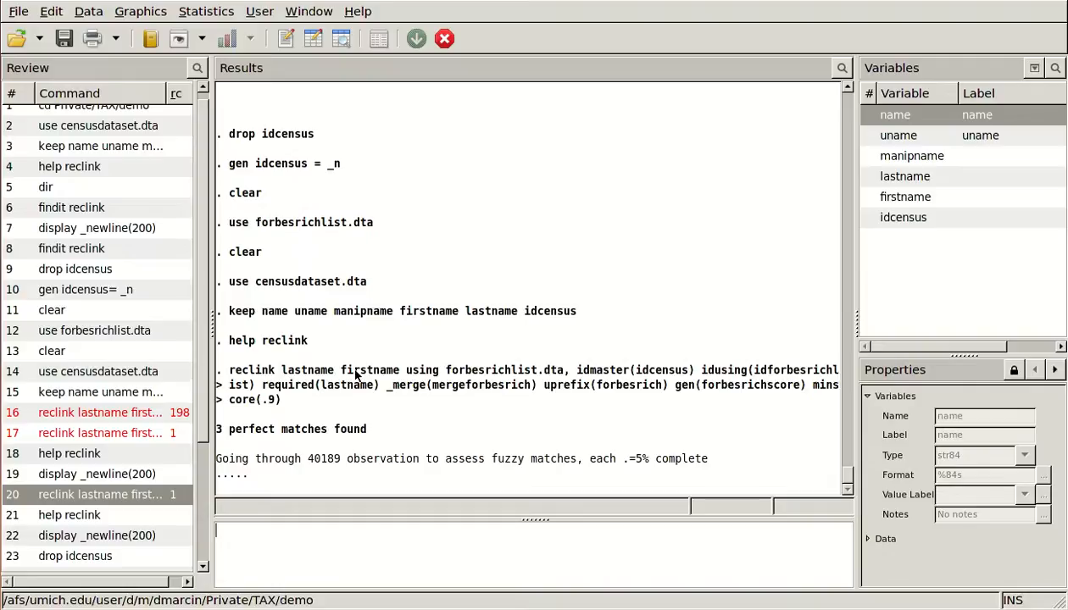
pyautogui.moveTo(285, 323)
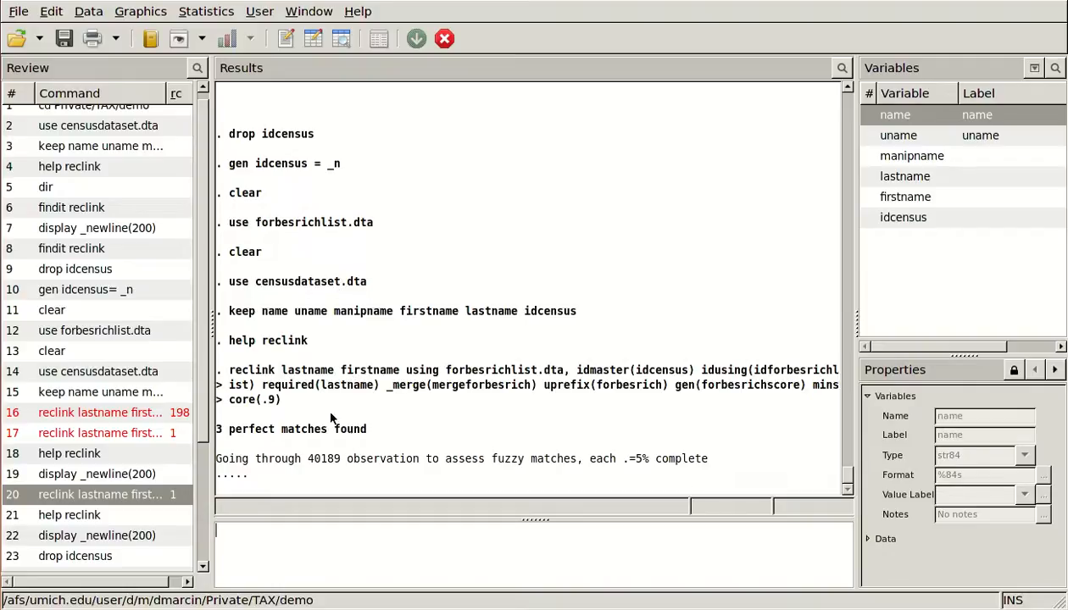
pyautogui.moveTo(366, 393)
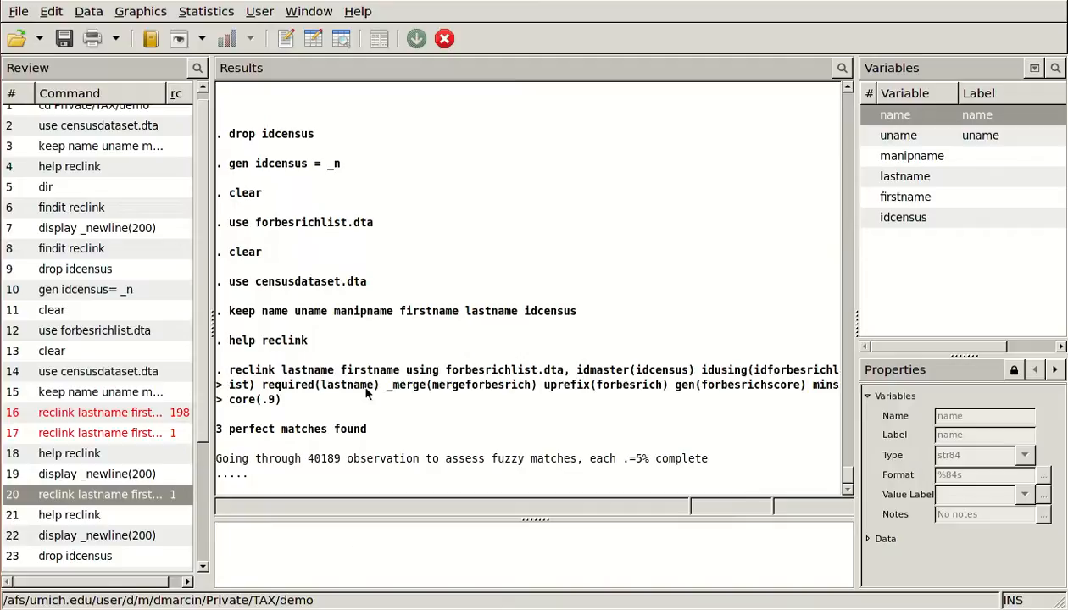
pyautogui.moveTo(350, 392)
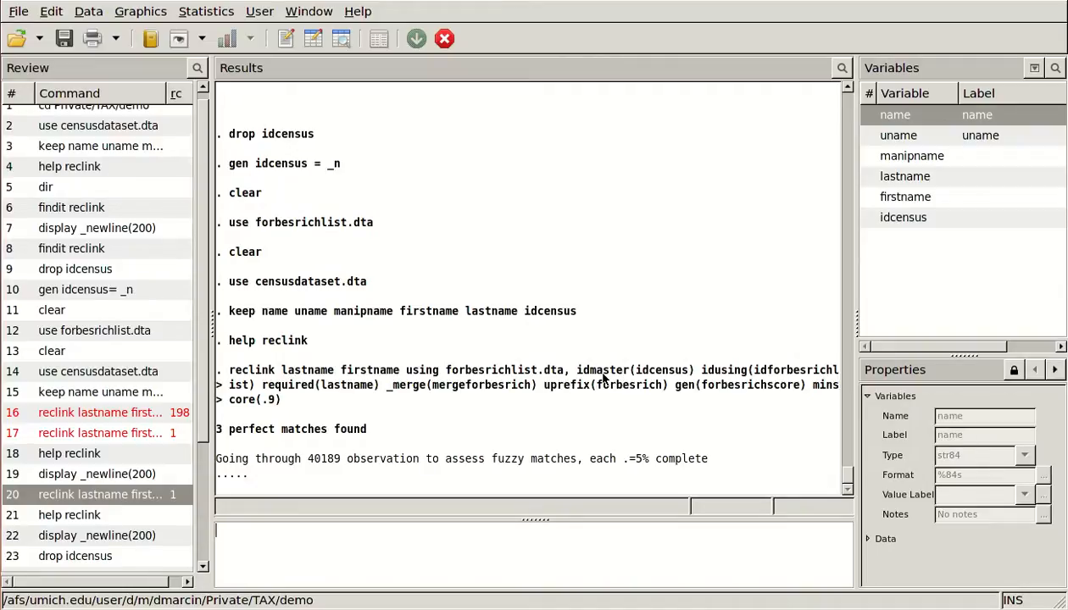
pyautogui.moveTo(644, 385)
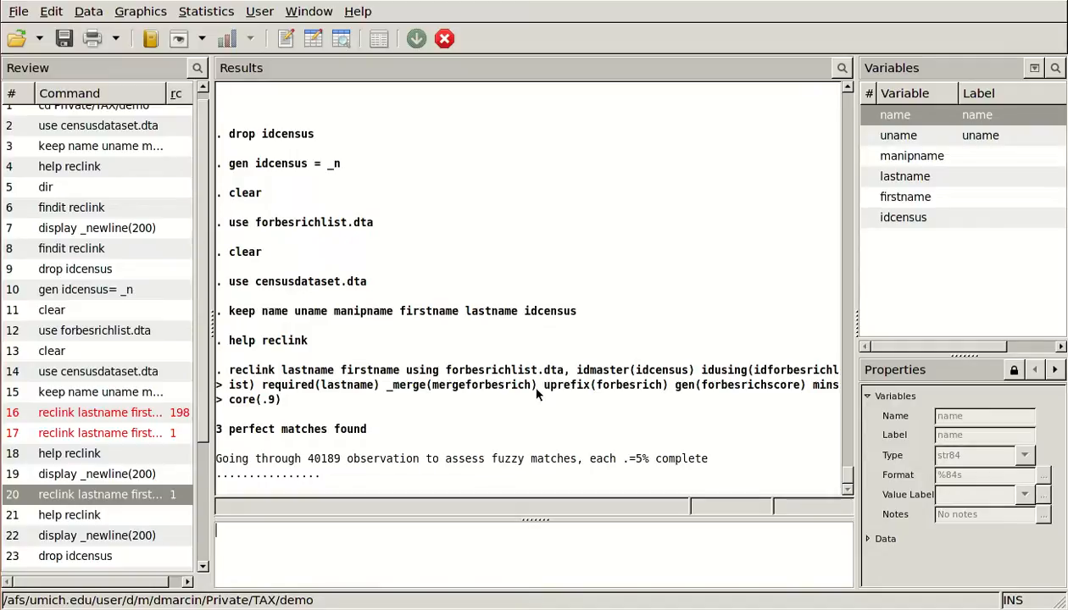
pyautogui.doubleClick(604, 385)
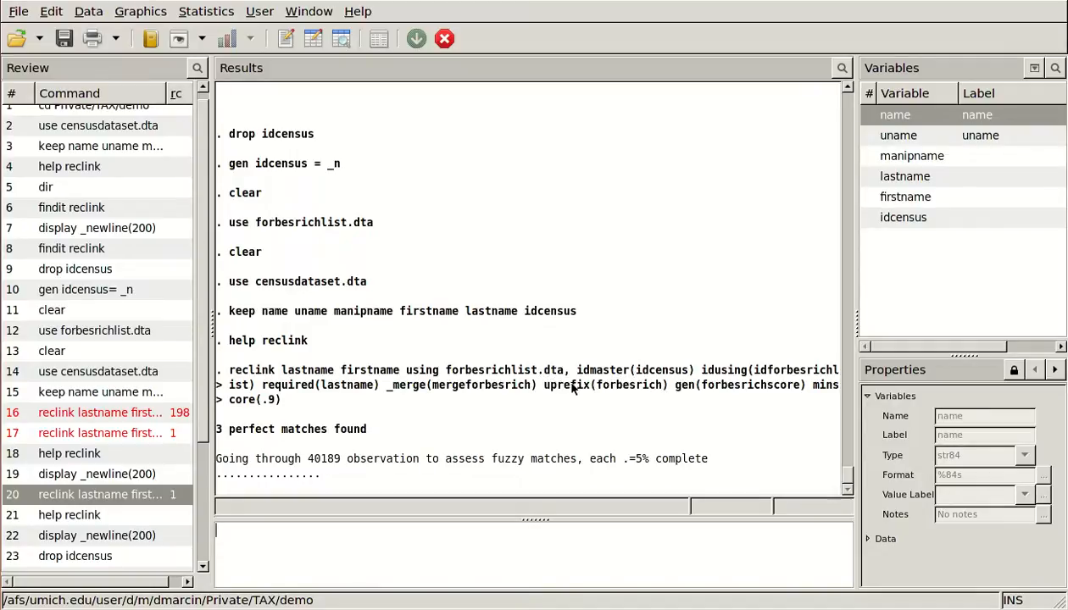
pyautogui.moveTo(615, 397)
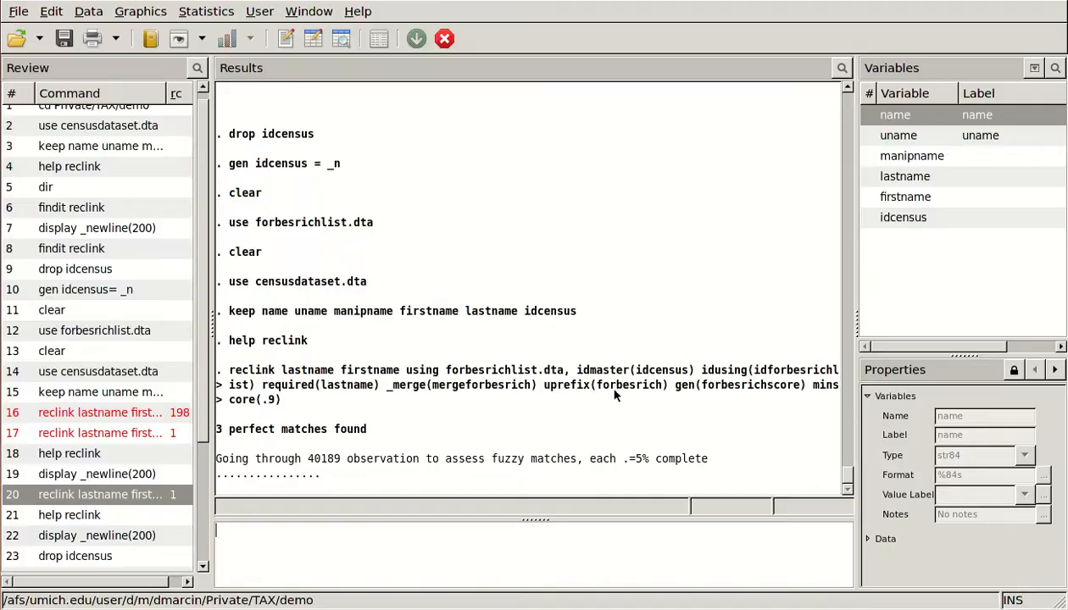
pyautogui.moveTo(746, 278)
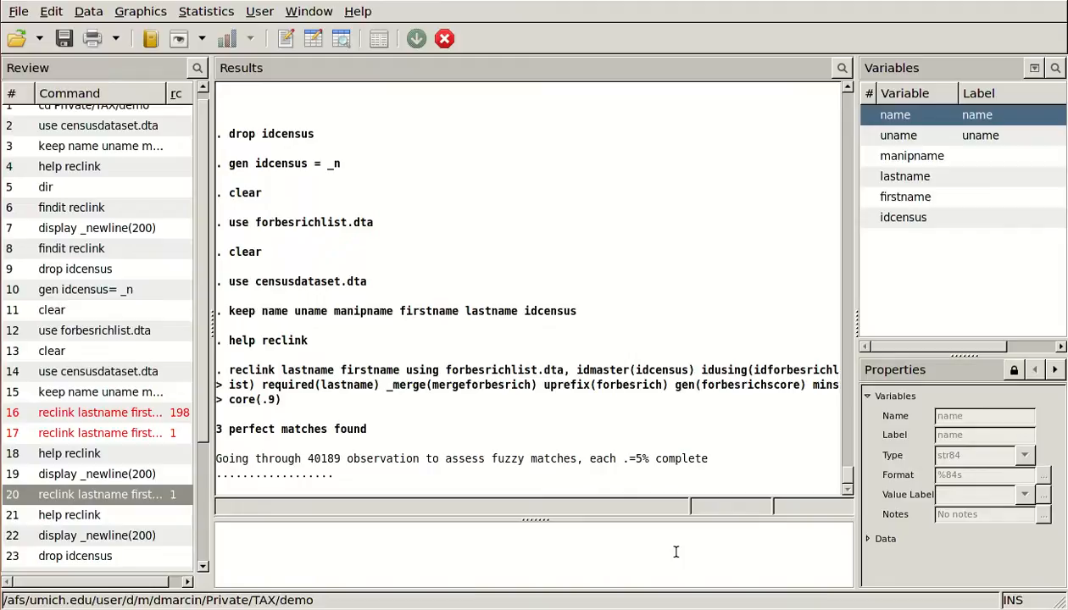
pyautogui.moveTo(672, 529)
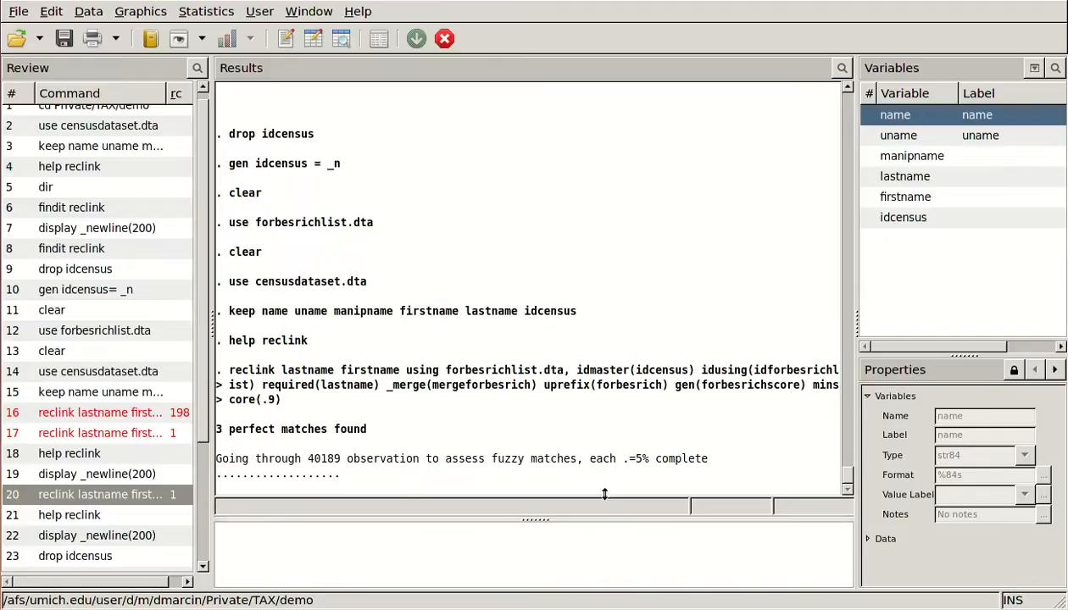
pyautogui.moveTo(678, 394)
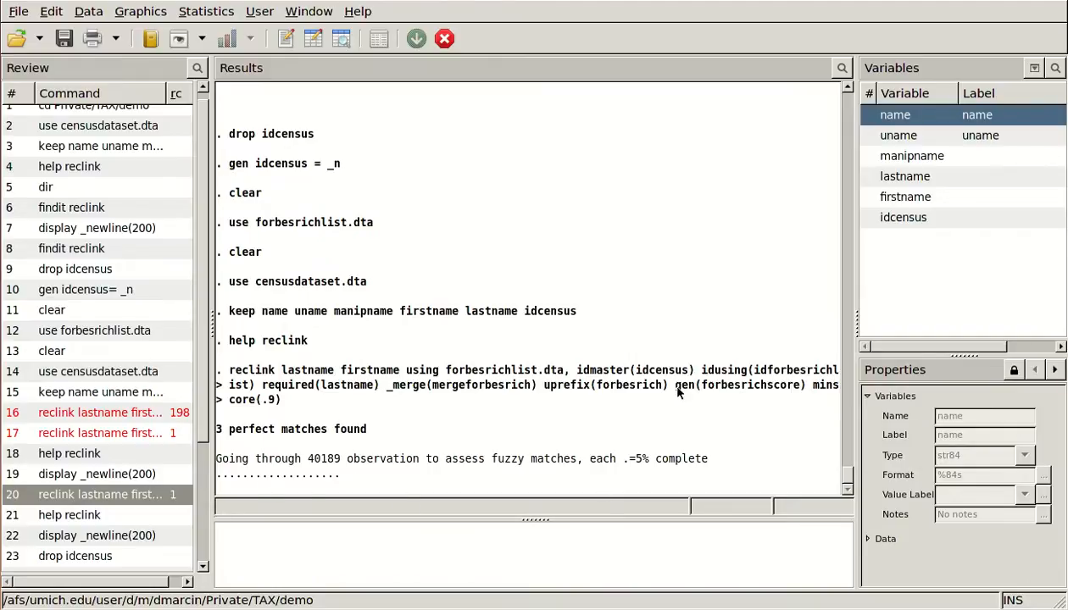
pyautogui.doubleClick(741, 385)
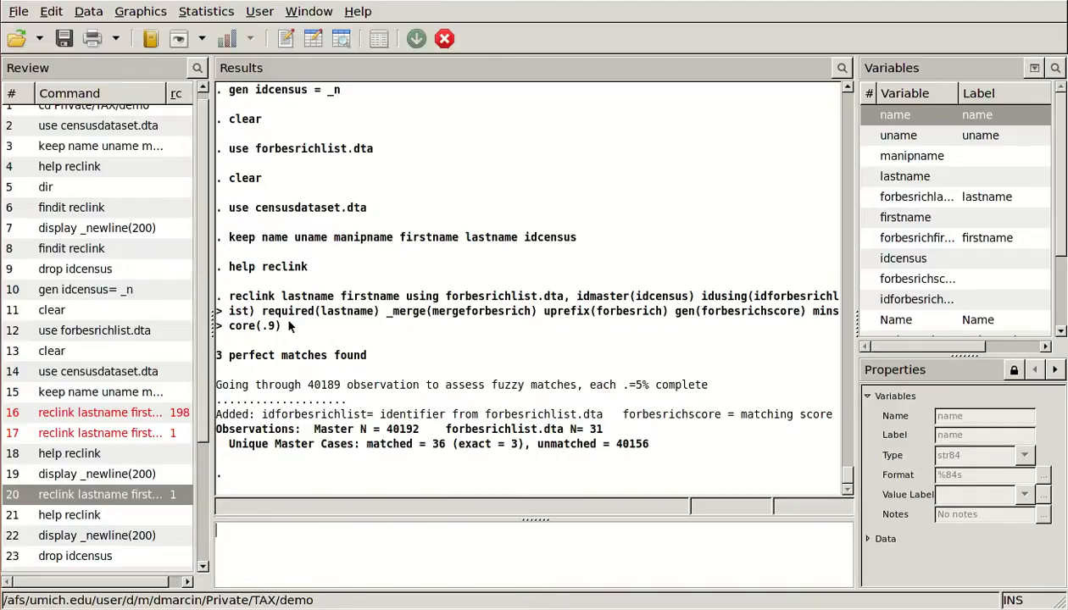
pyautogui.moveTo(319, 400)
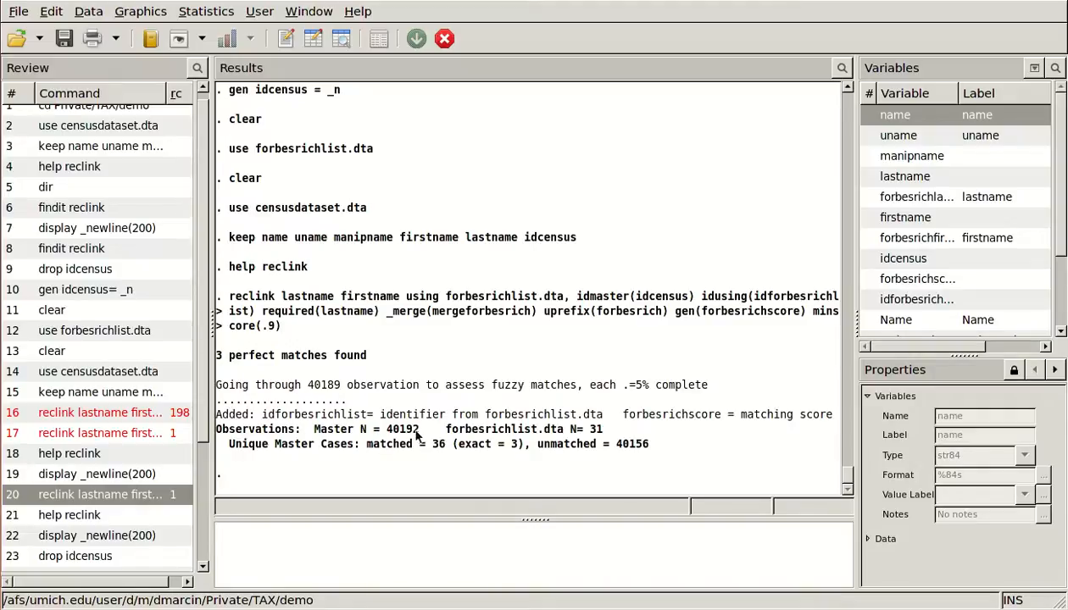
pyautogui.moveTo(384, 447)
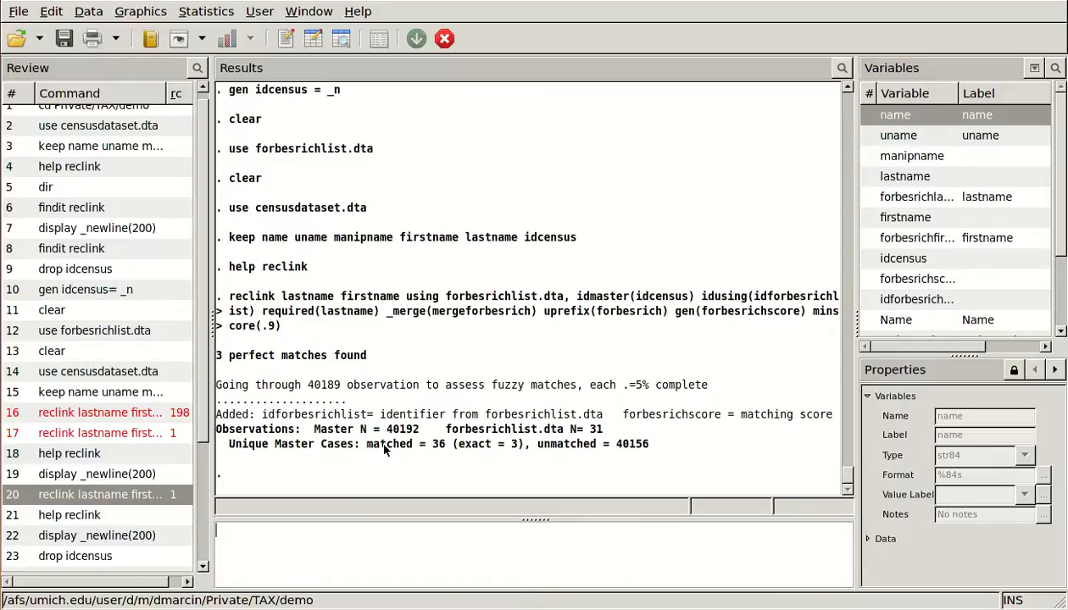
pyautogui.moveTo(597, 432)
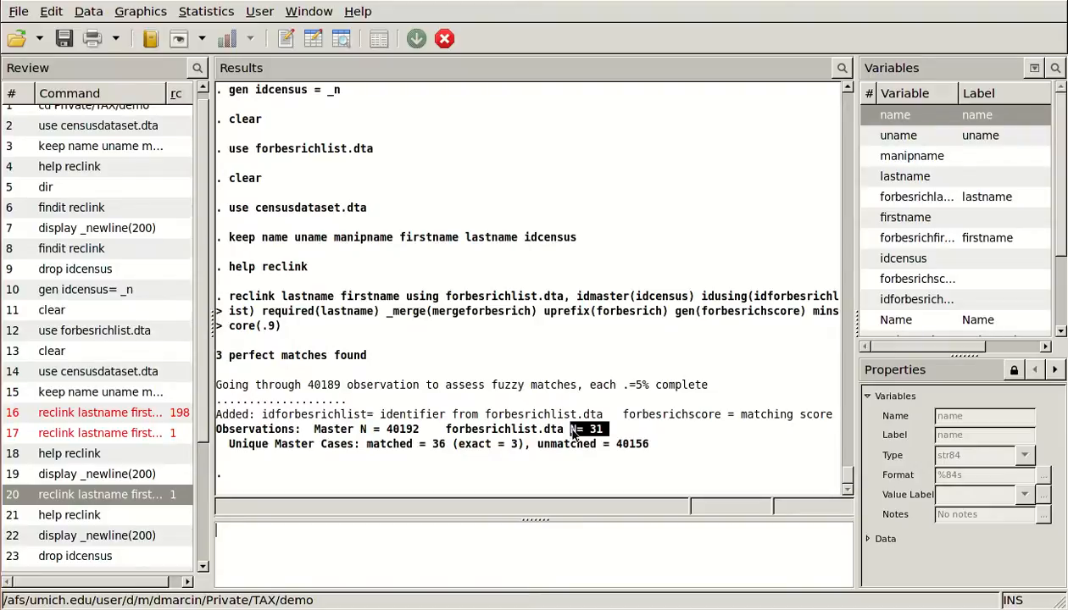
pyautogui.moveTo(498, 444)
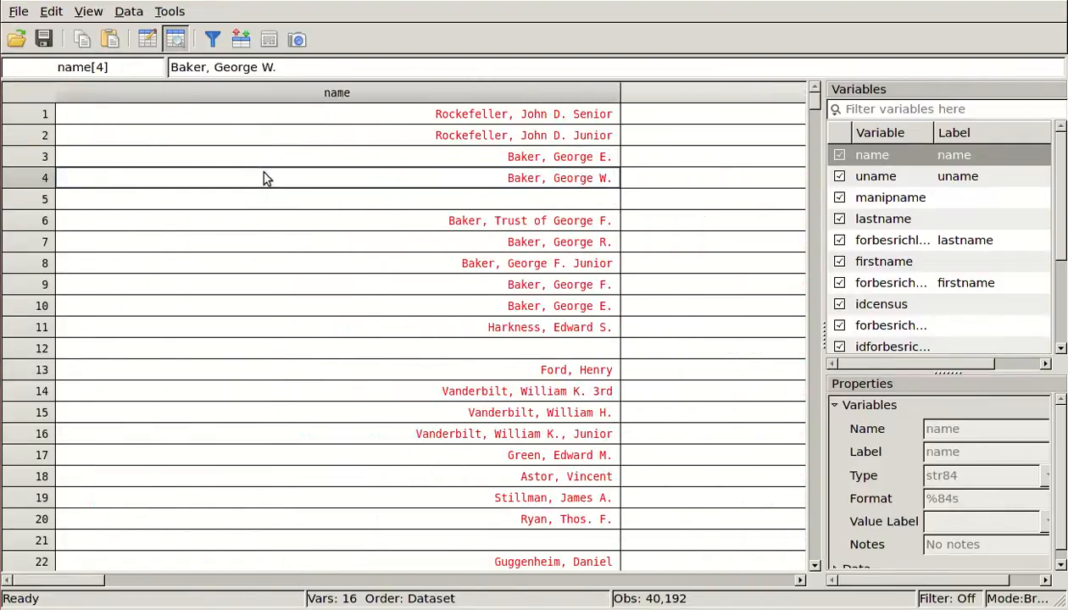
pyautogui.click(336, 285)
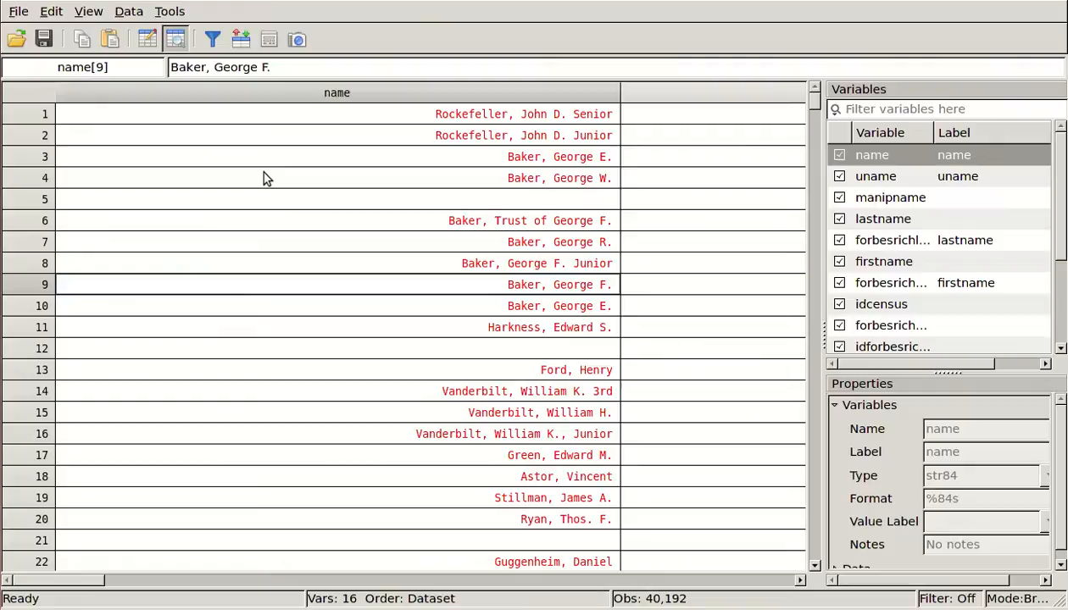
pyautogui.click(890, 197)
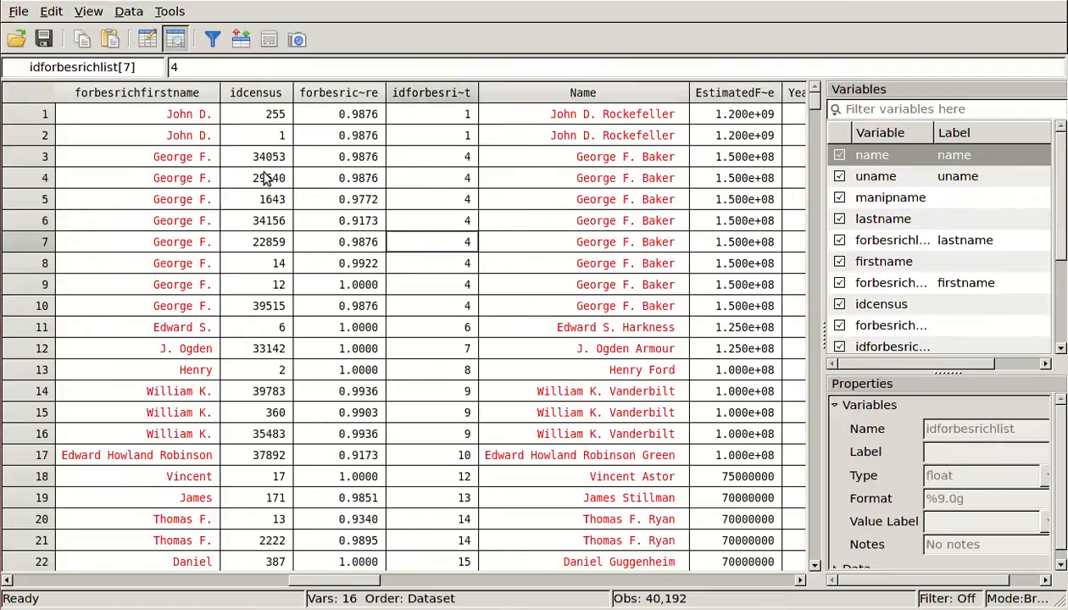
pyautogui.click(607, 413)
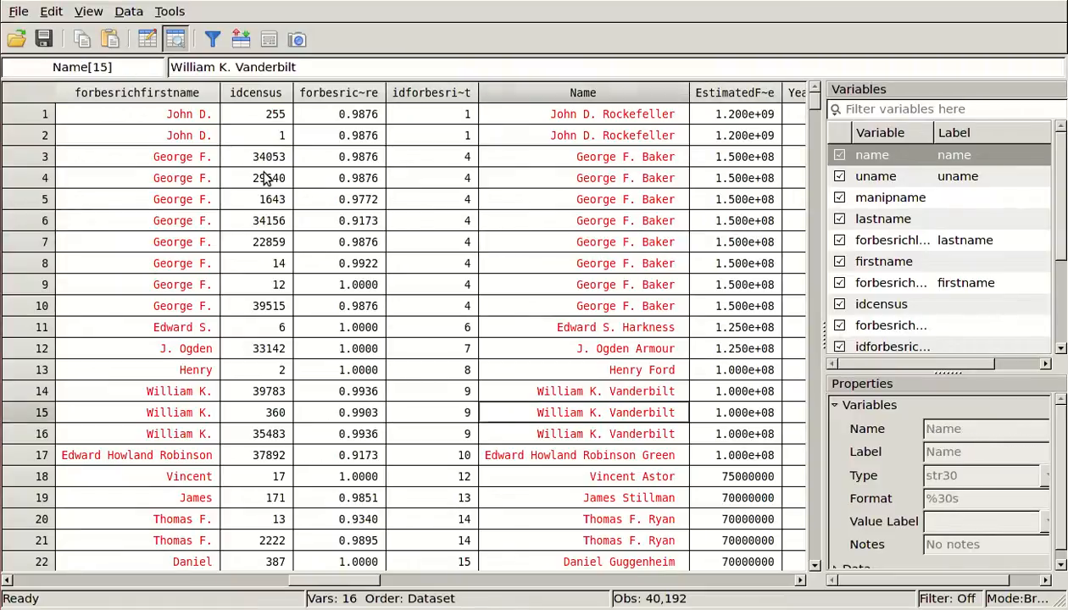
pyautogui.click(354, 434)
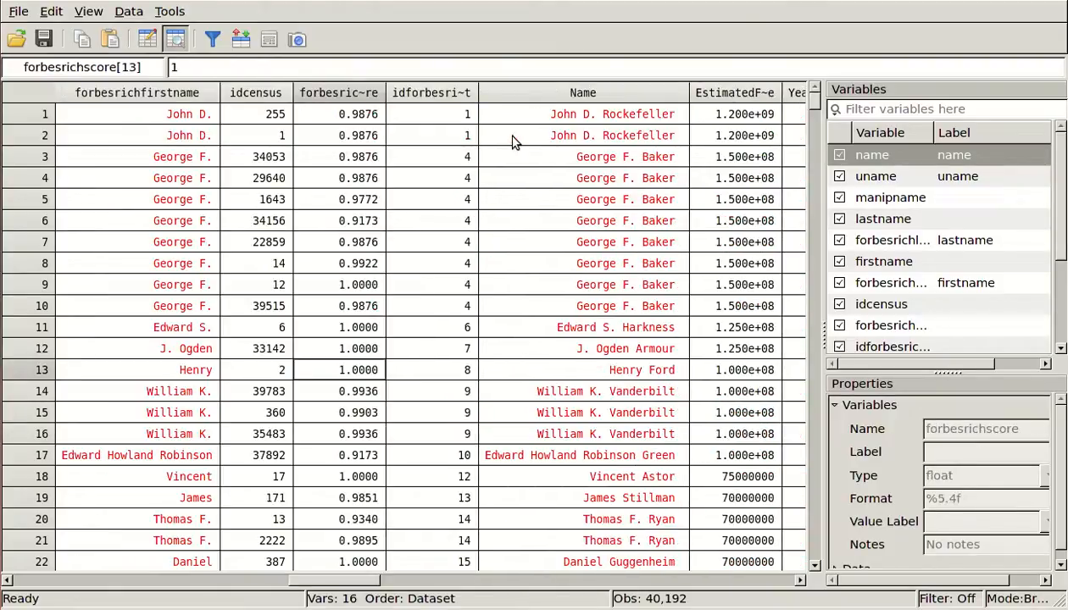
pyautogui.click(339, 241)
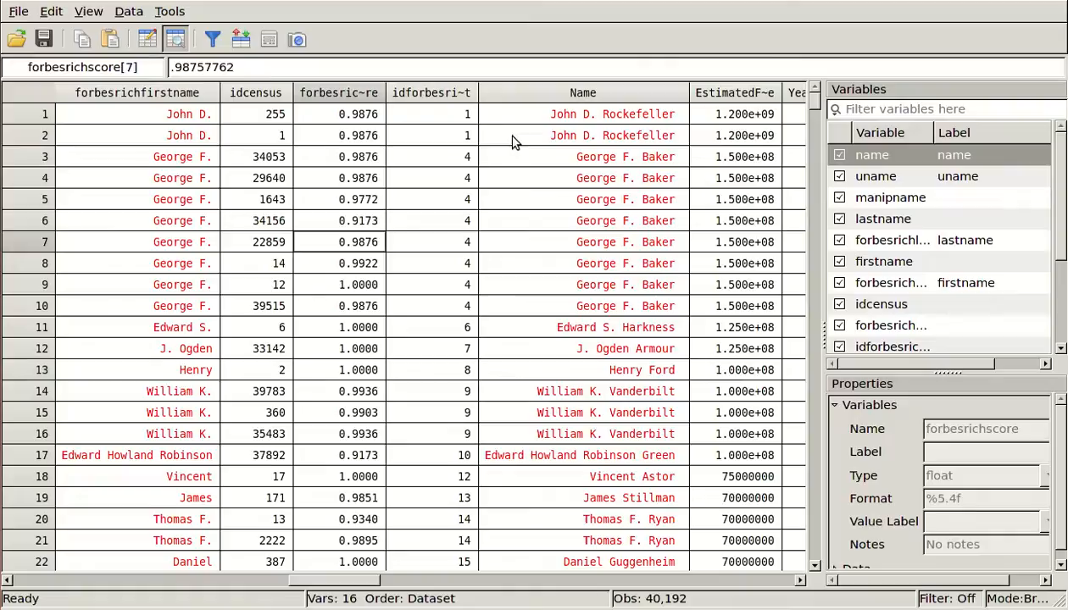
pyautogui.click(256, 369)
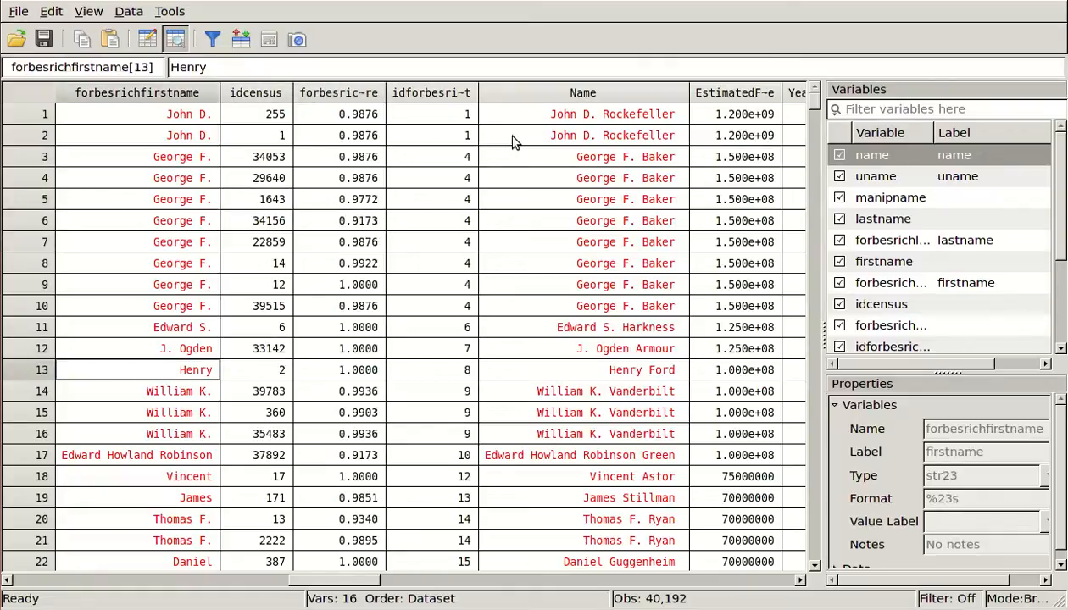
pyautogui.click(339, 370)
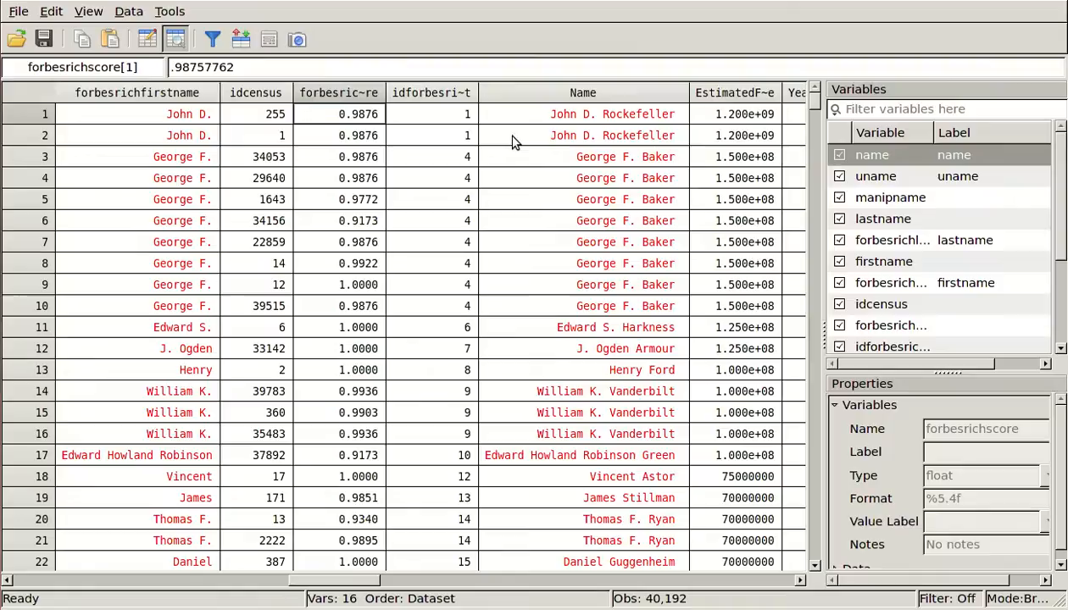
pyautogui.click(339, 349)
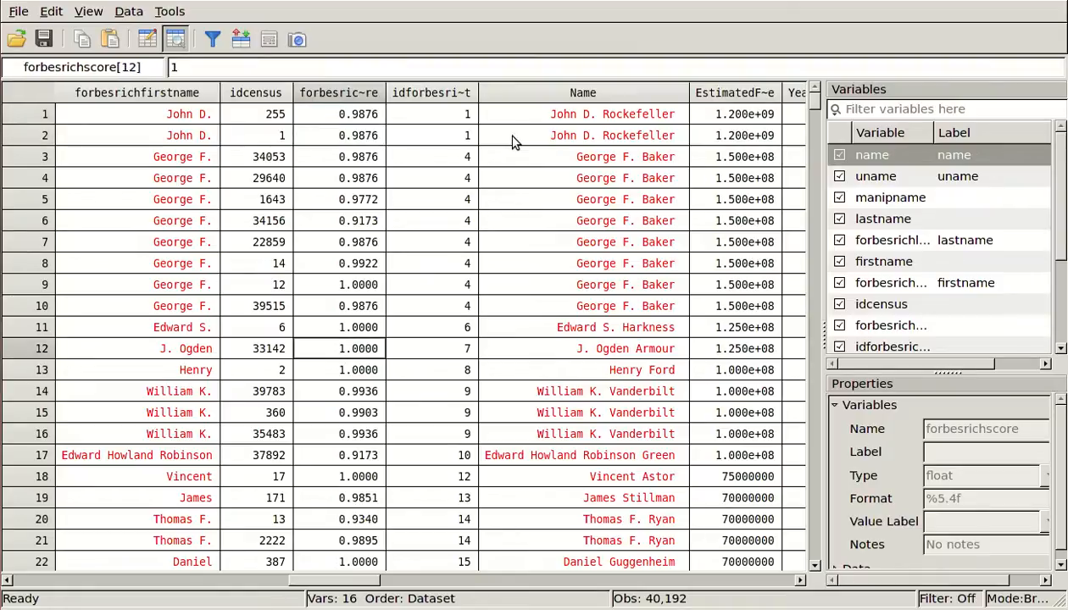
pyautogui.click(354, 455)
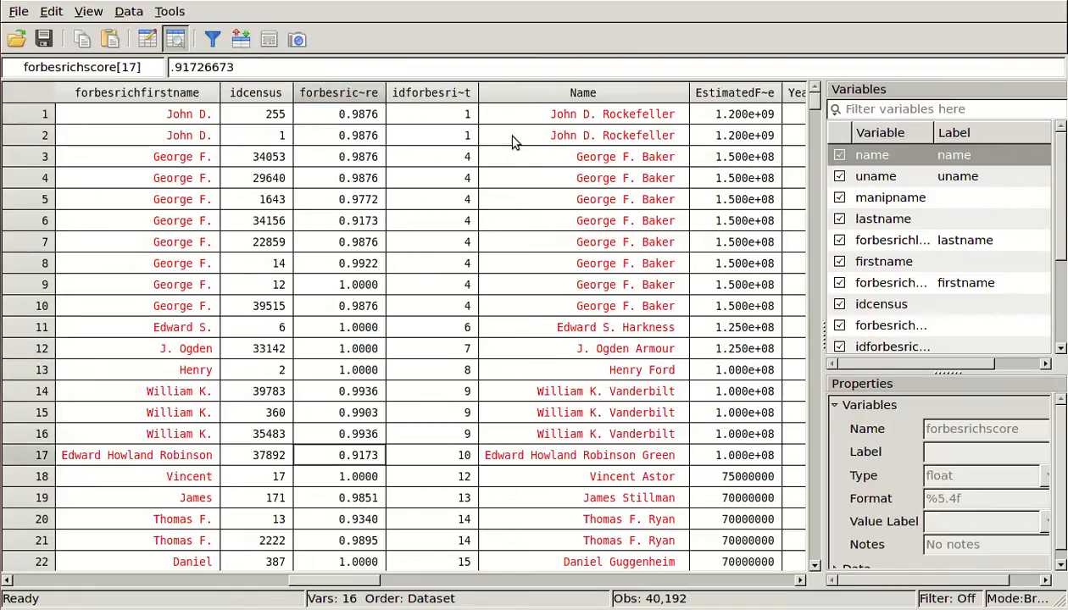
pyautogui.click(356, 476)
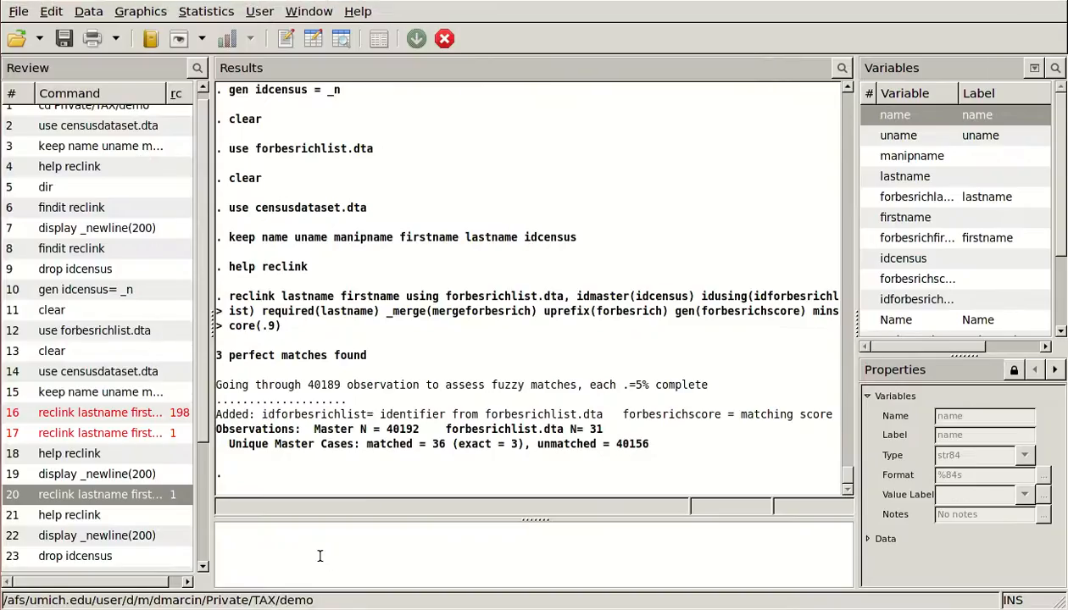
# - Look up the help page for the outsheet command
pyautogui.write('help outsh')
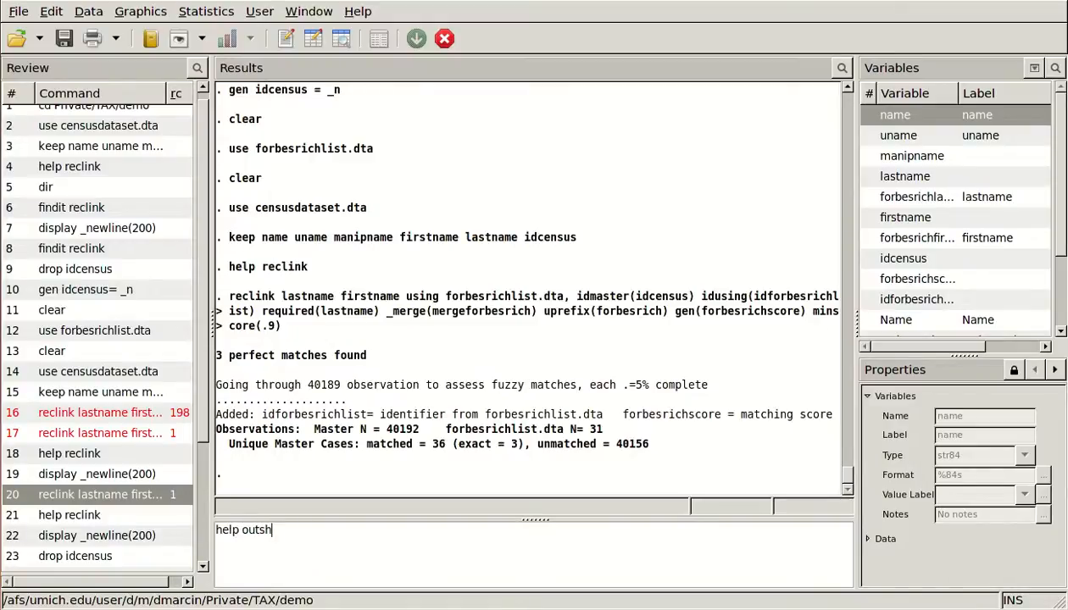
pyautogui.press('Return')
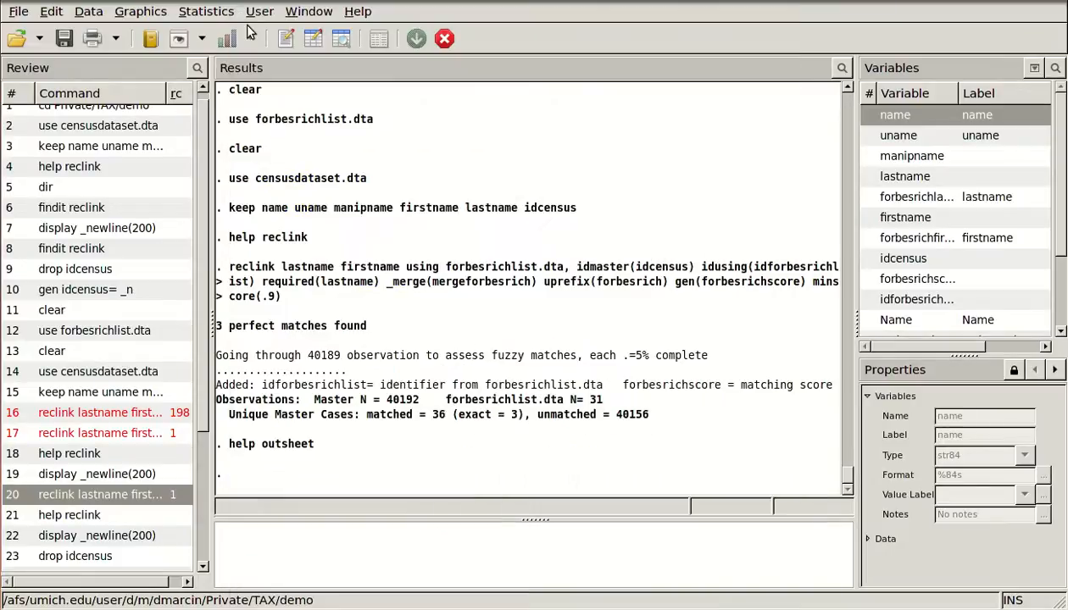
# - Run 'outsheet using excel030414.dta, comma' to export the merged data comma-delimited
pyautogui.write('o')
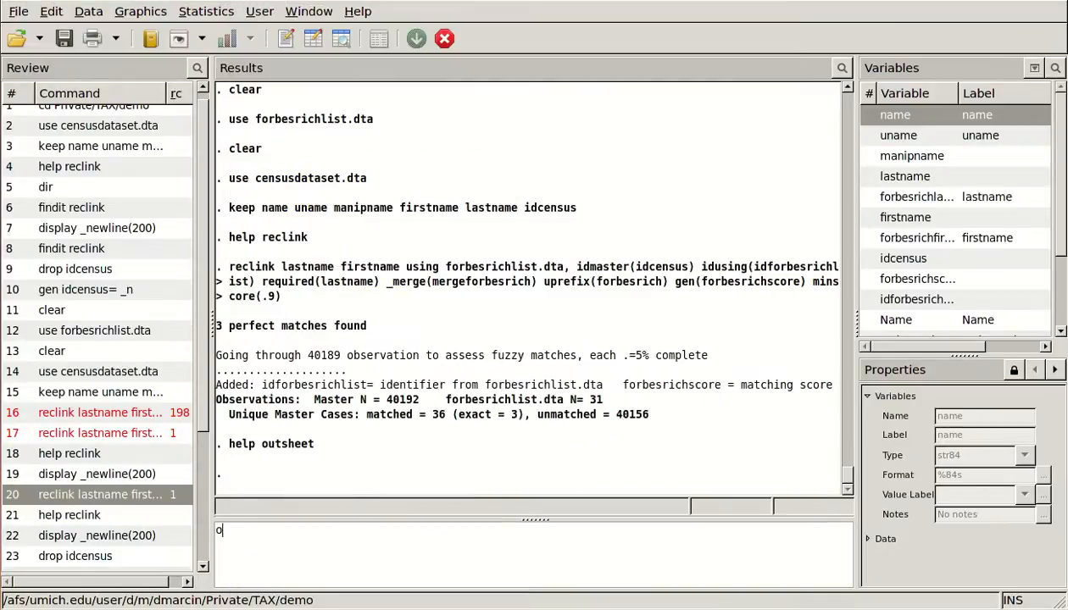
pyautogui.write('utsheet using excel')
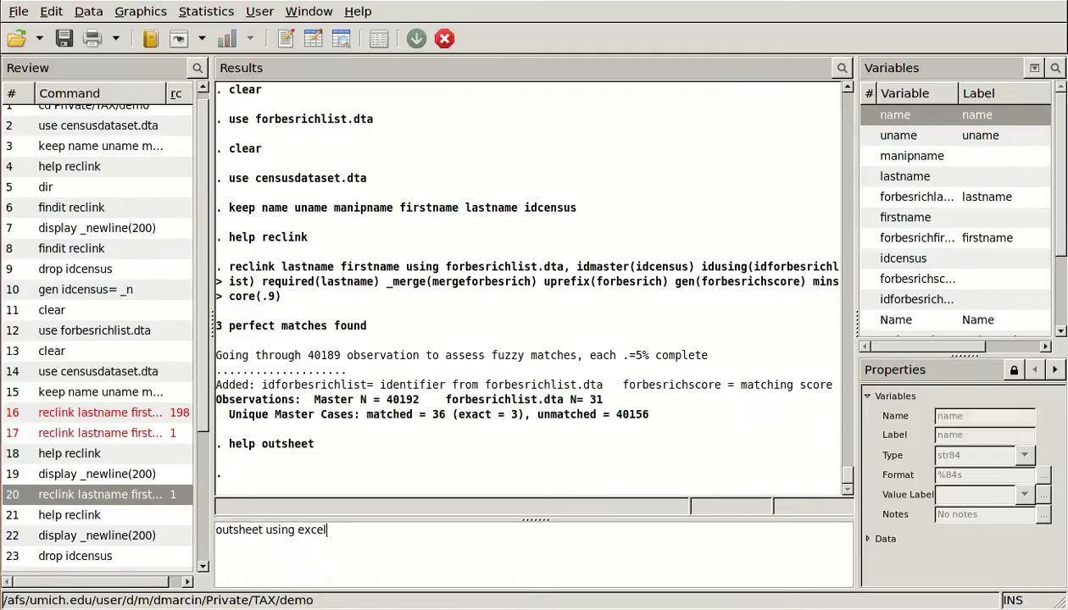
pyautogui.write('030414.dta')
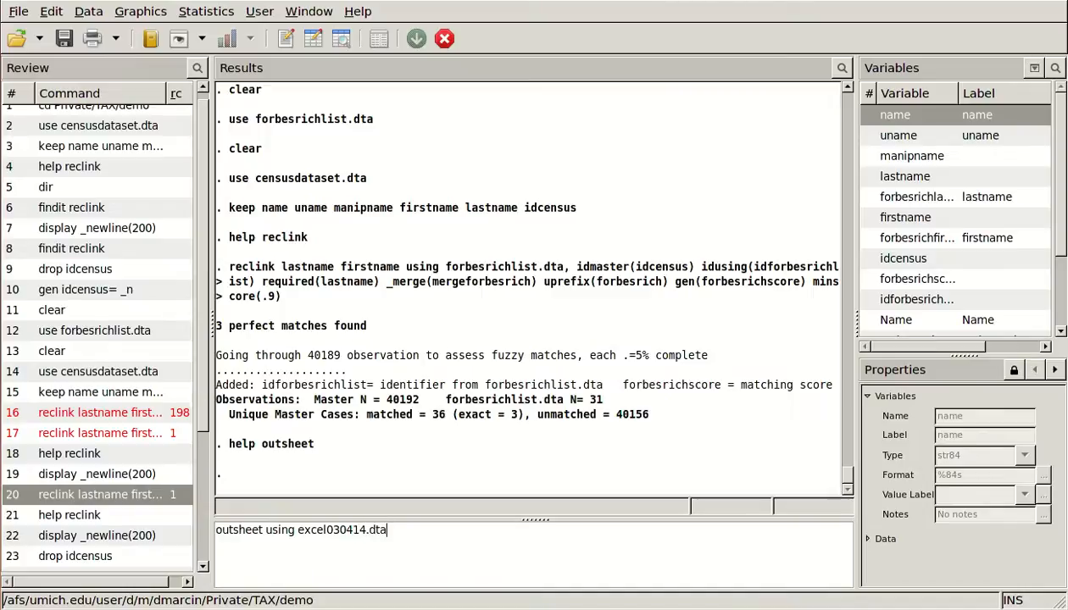
pyautogui.write(', comma')
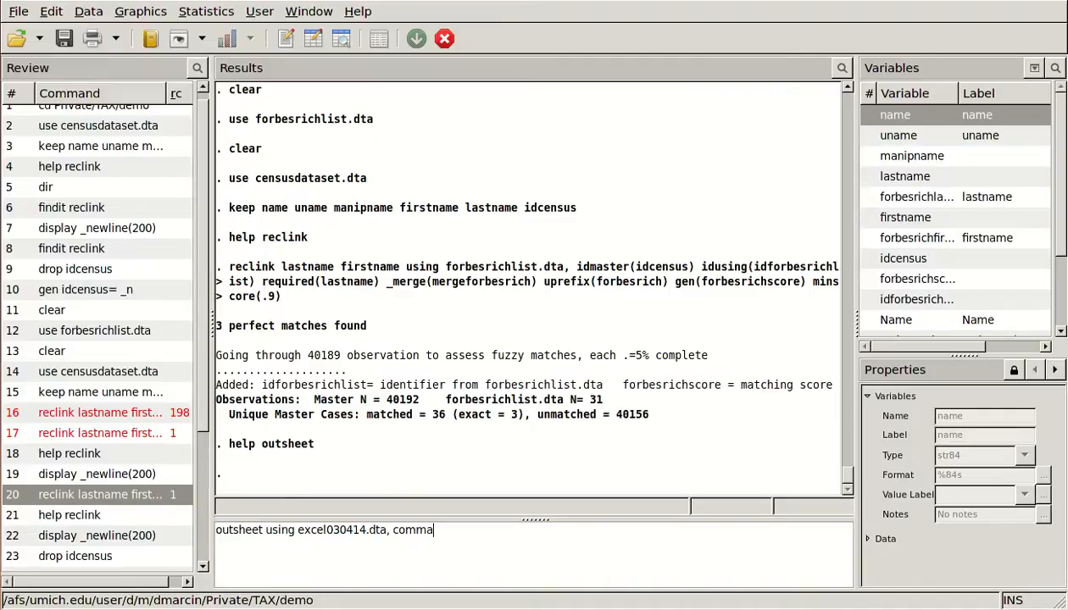
pyautogui.press('Return')
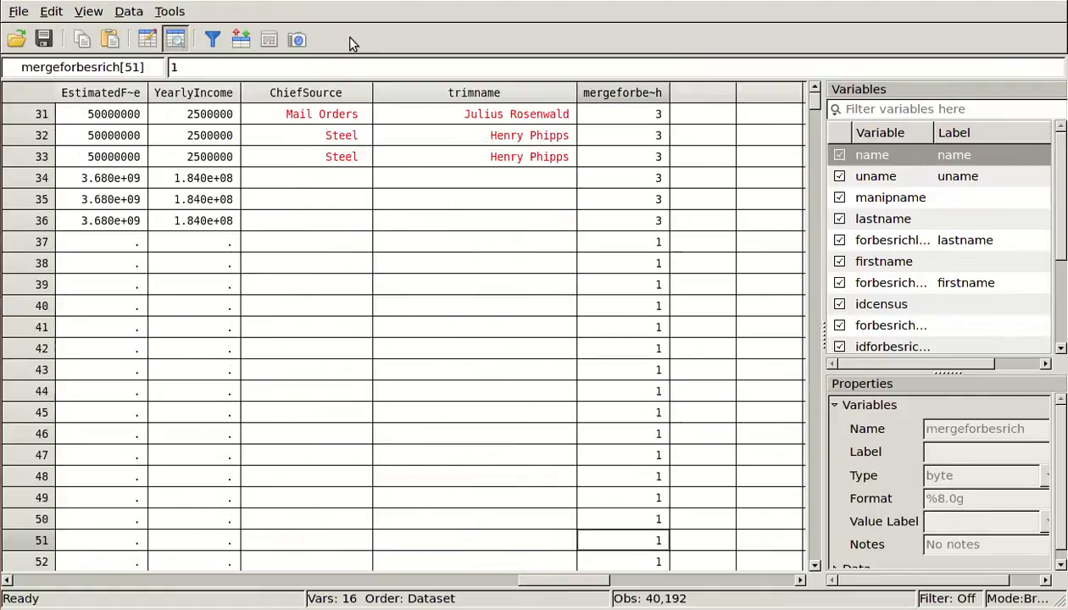
# - Scroll down through the unmatched census rows carrying merge code 1 and empty Forbes fields
pyautogui.scroll(-3)
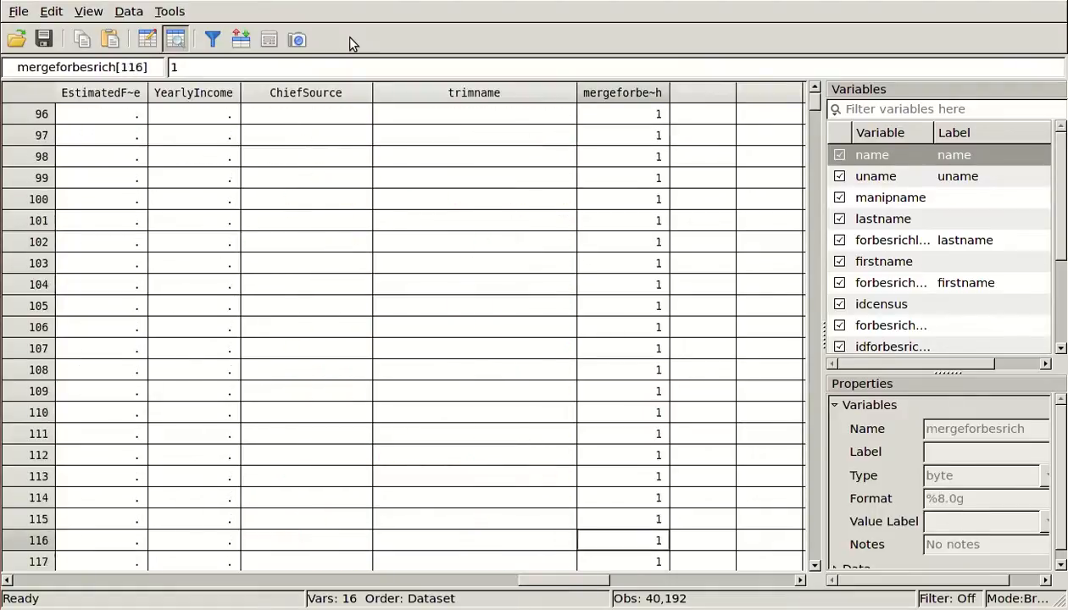
pyautogui.scroll(-3)
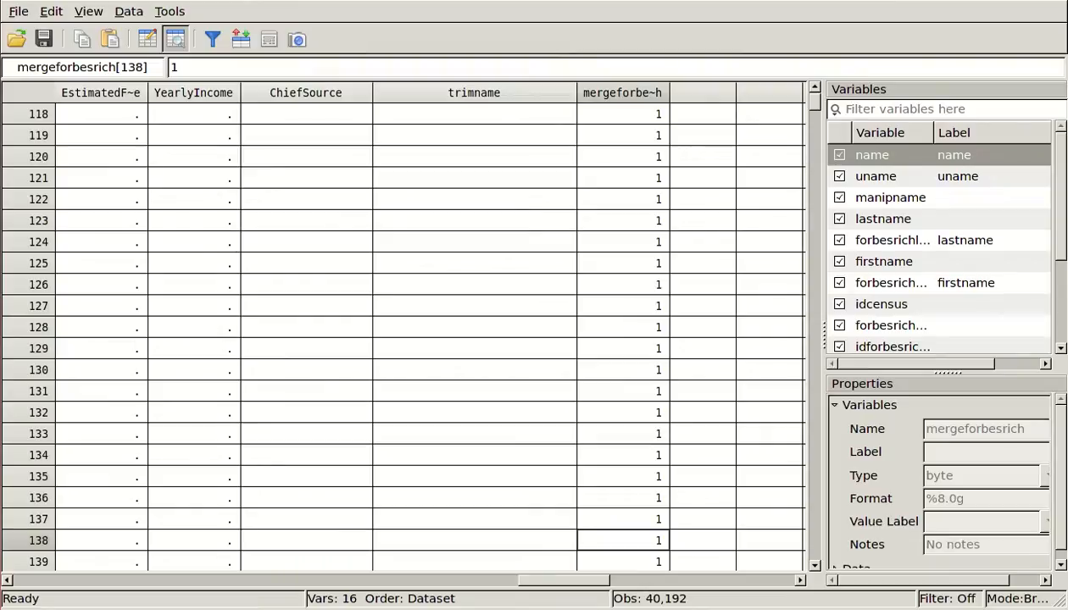